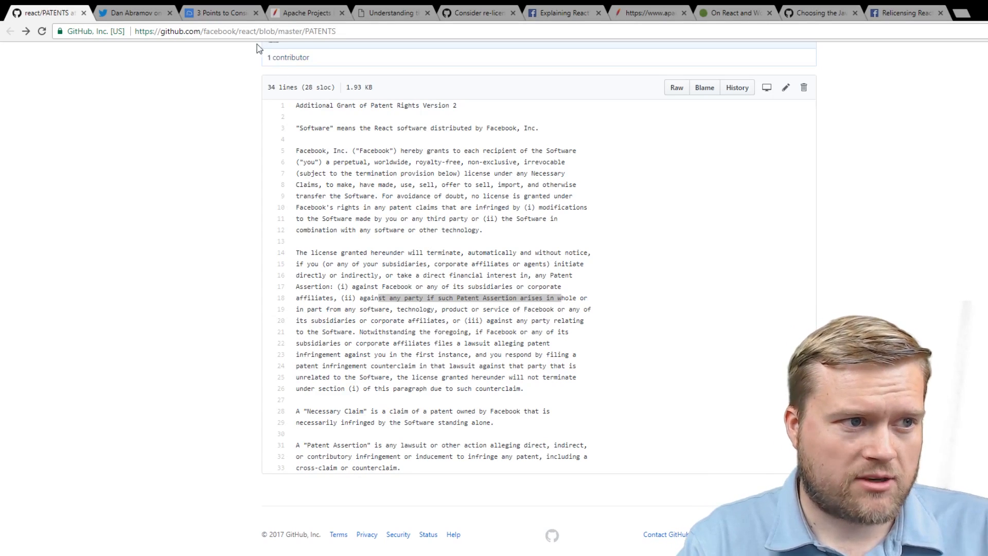
Pass through CloudBoost and PATENTS, then read Dan Abramov's three-point thread on the PATENTS clause.
{"action": "left_click", "coordinate": [217, 12]}
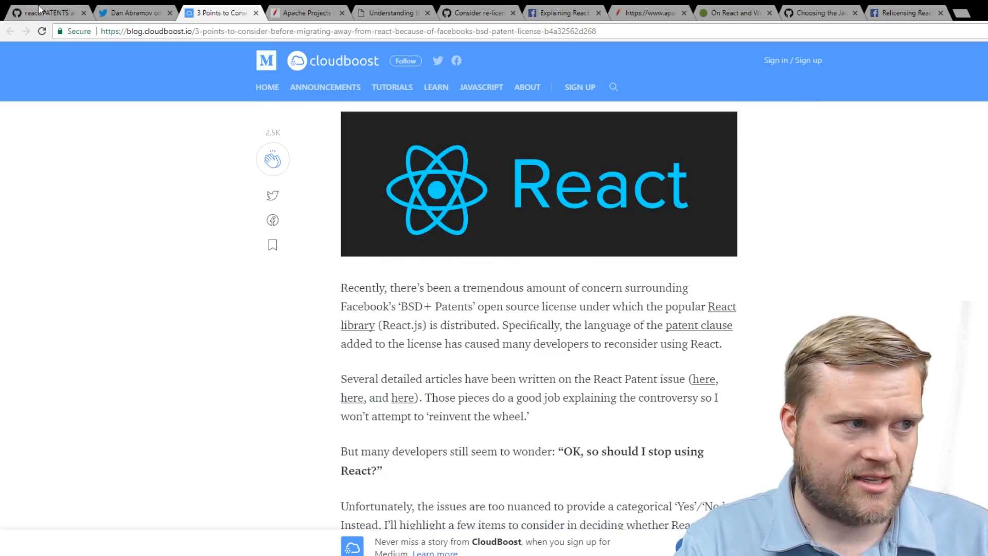
{"action": "left_click", "coordinate": [44, 12]}
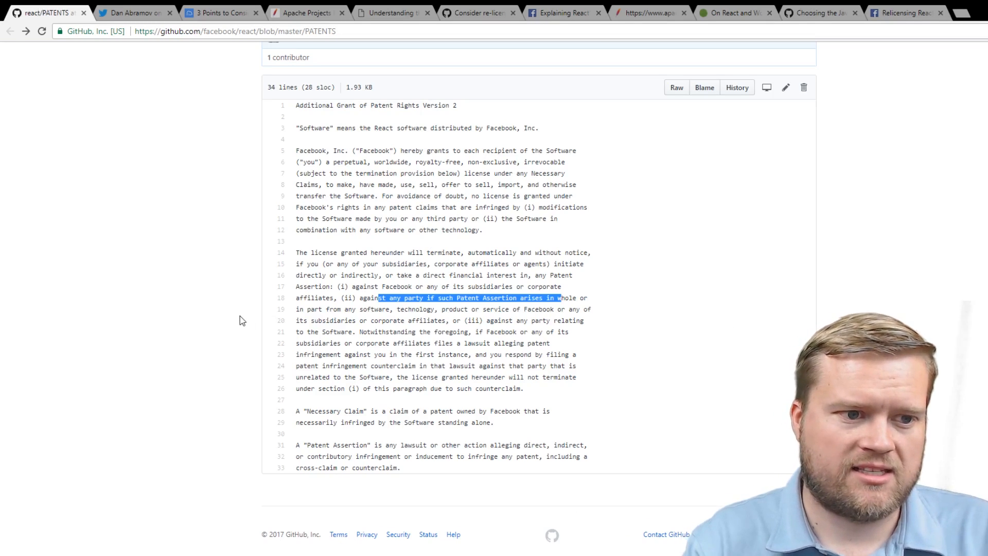
{"action": "mouse_move", "coordinate": [264, 314]}
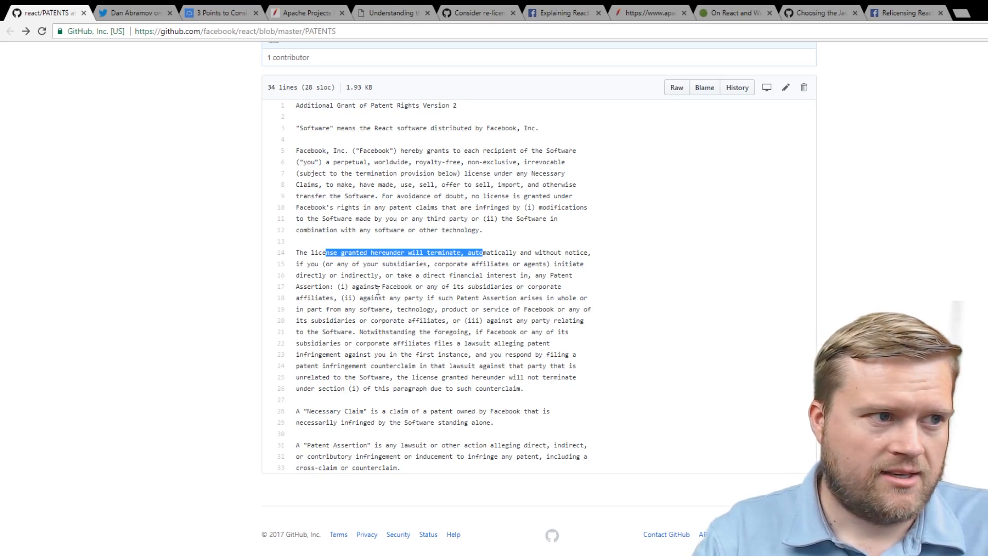
{"action": "left_click", "coordinate": [132, 13]}
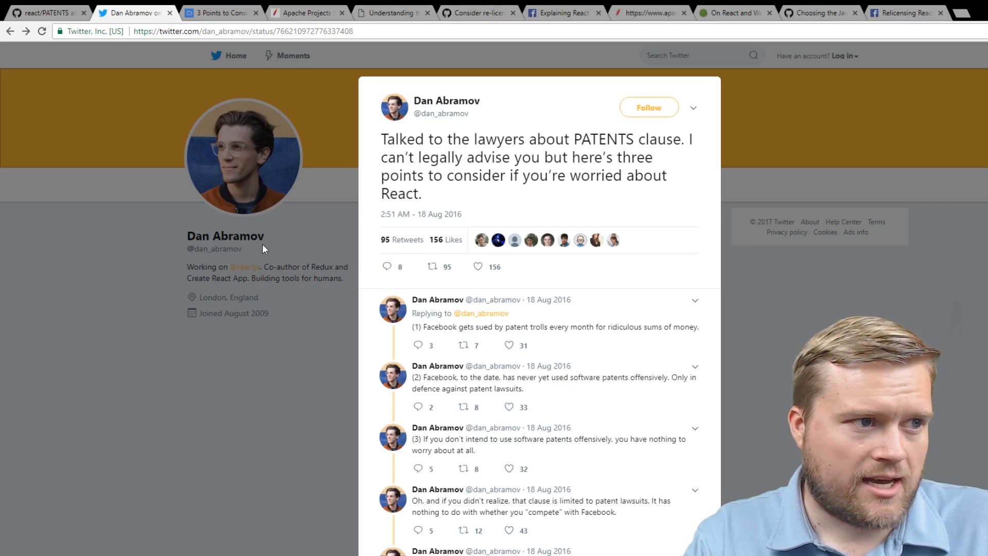
{"action": "mouse_move", "coordinate": [156, 305]}
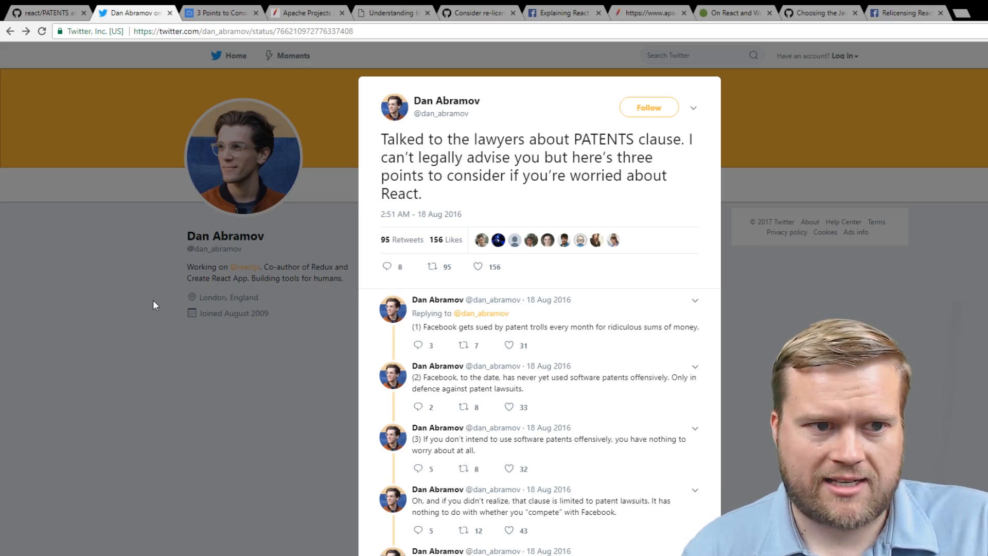
{"action": "mouse_move", "coordinate": [309, 157]}
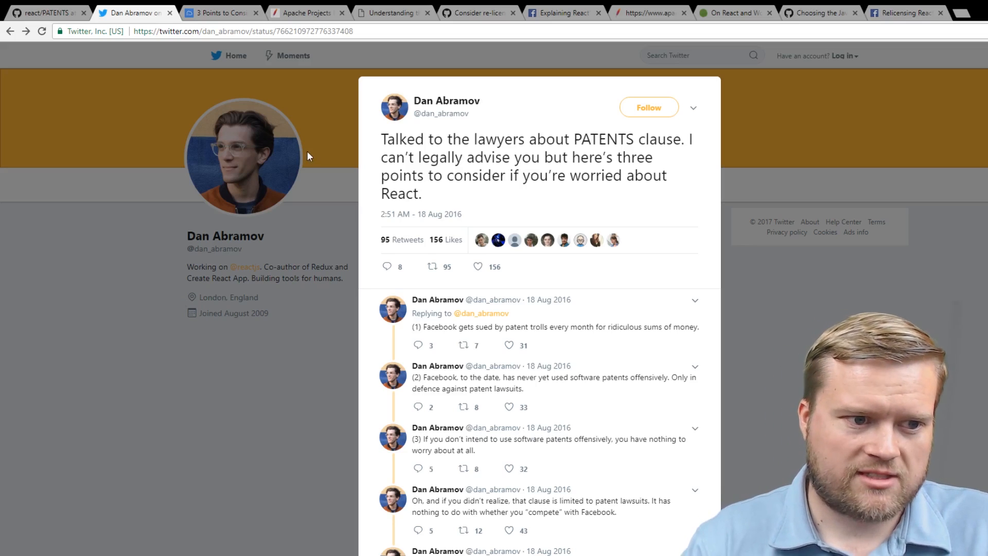
{"action": "scroll", "scroll_direction": "down", "scroll_amount": 3}
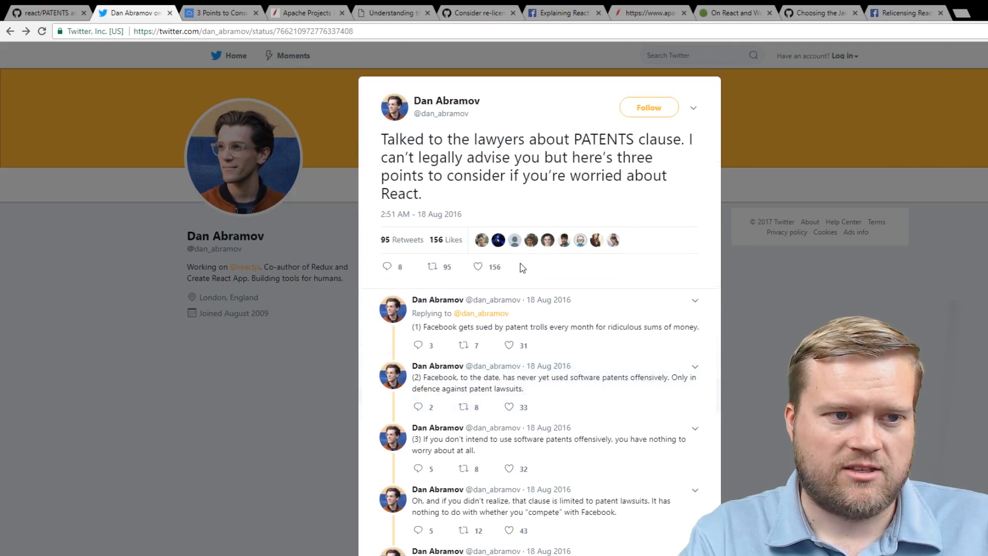
{"action": "scroll", "scroll_direction": "down", "scroll_amount": 3}
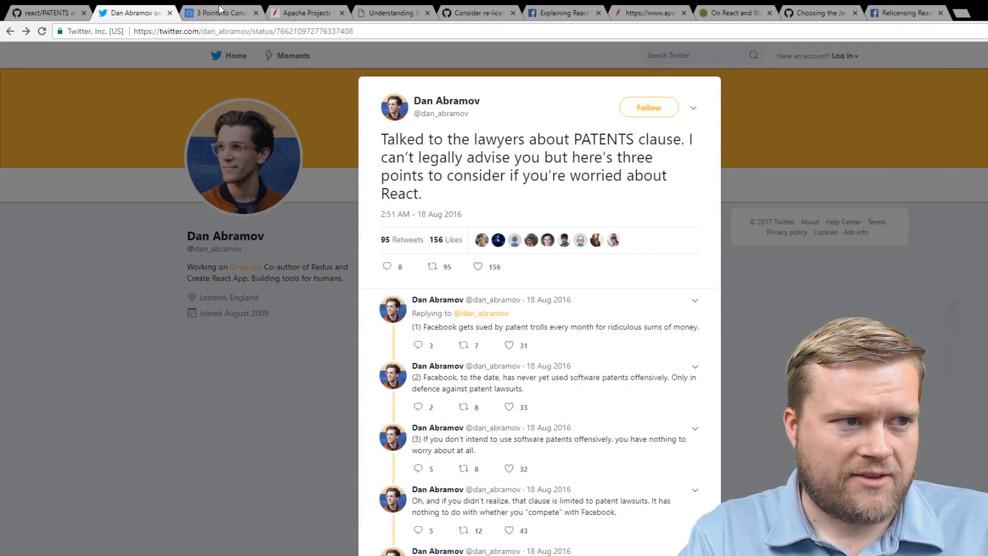
Open the CloudBoost Medium article on React's 'BSD+ Patents' license and scroll its introduction.
{"action": "left_click", "coordinate": [217, 13]}
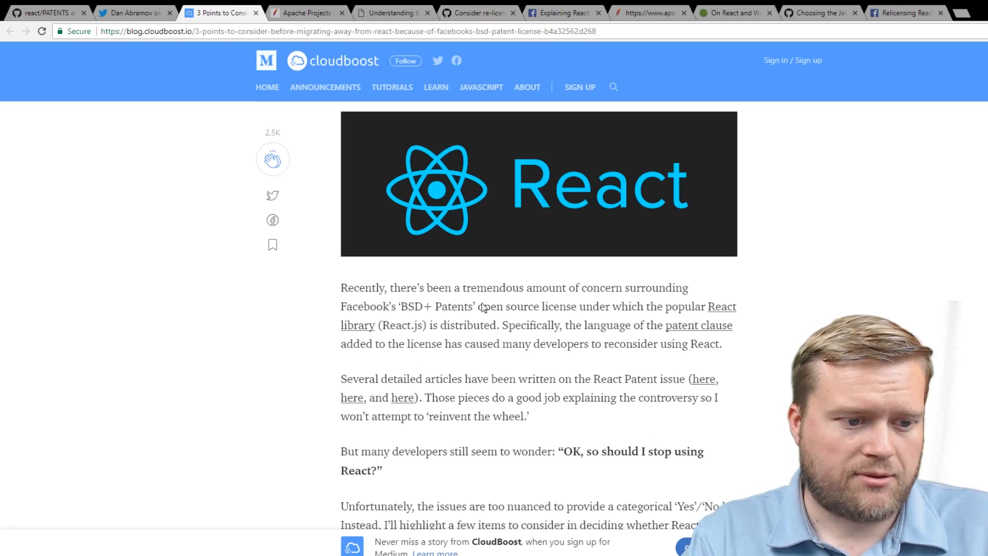
{"action": "scroll", "scroll_direction": "down", "scroll_amount": 3}
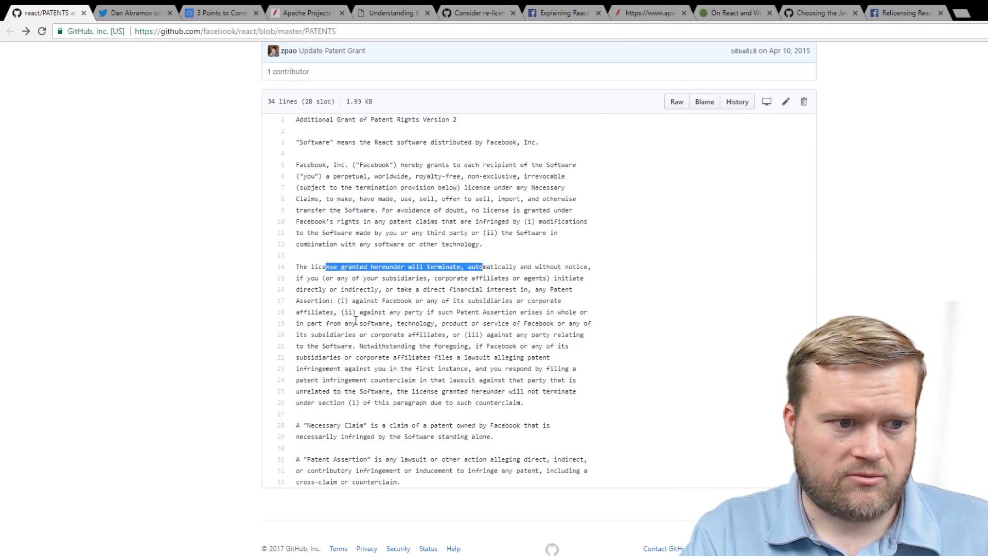
Clear the termination-clause highlight on PATENTS and return to the CloudBoost article's TL;DR.
{"action": "left_click", "coordinate": [490, 335]}
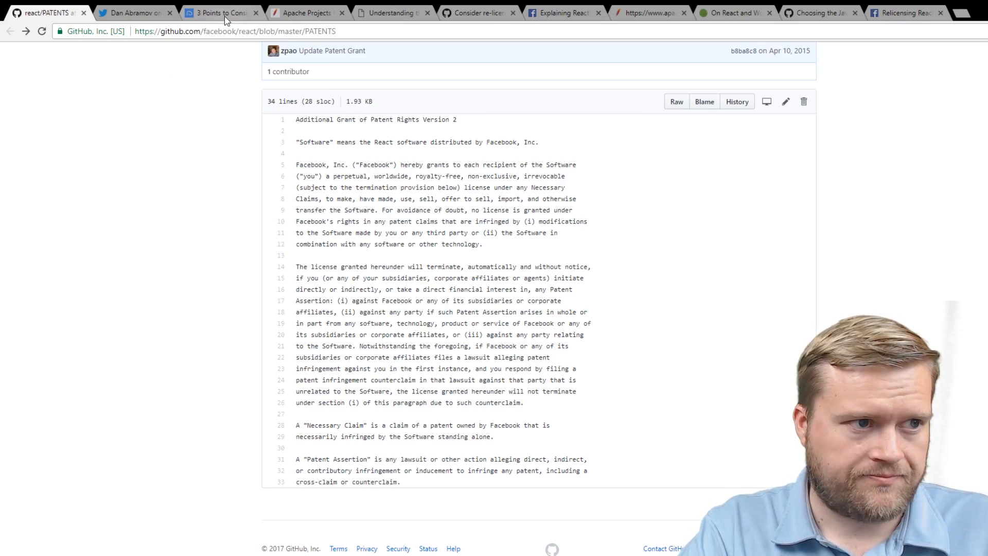
{"action": "left_click", "coordinate": [217, 12]}
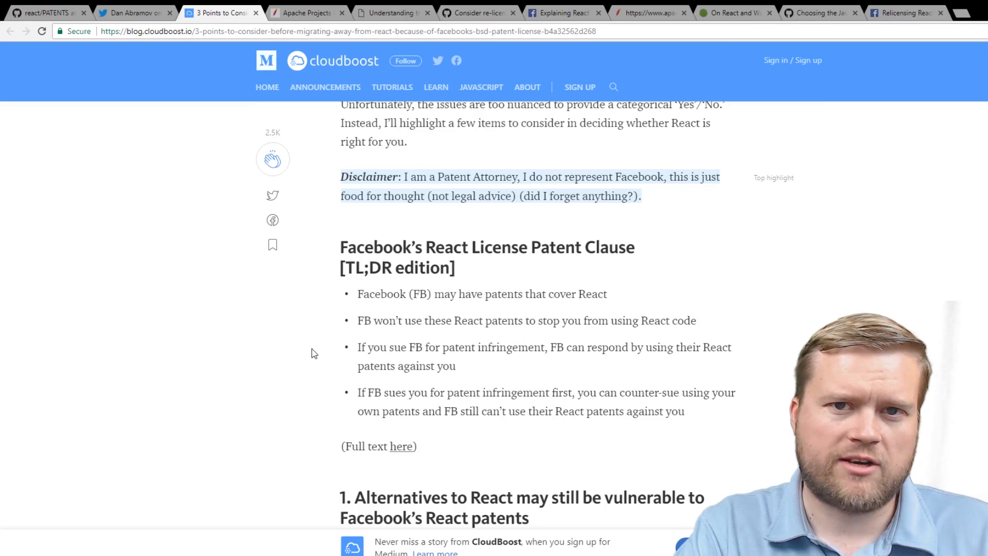
Scroll through the CloudBoost article and back up to its title and React banner.
{"action": "scroll", "scroll_direction": "down", "scroll_amount": 3}
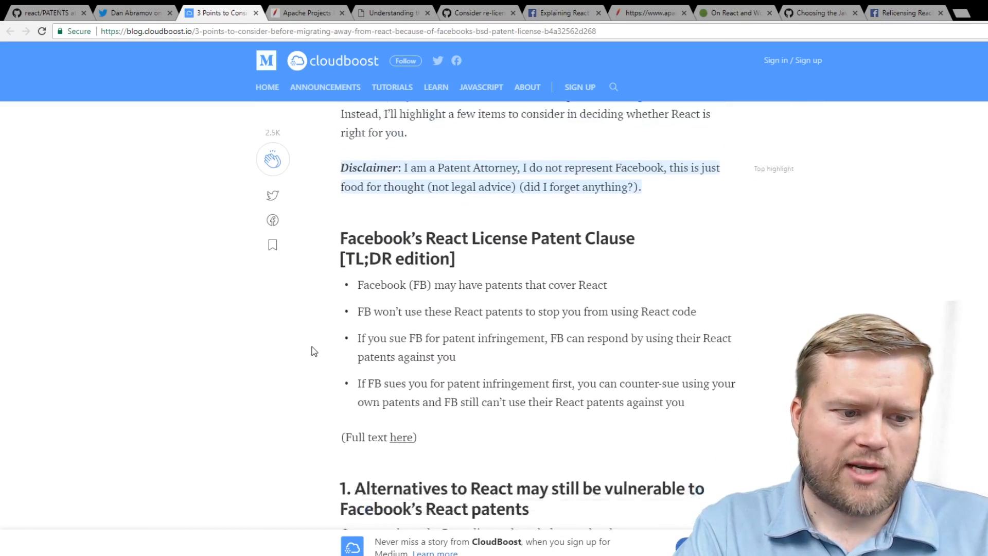
{"action": "scroll", "scroll_direction": "down", "scroll_amount": 3}
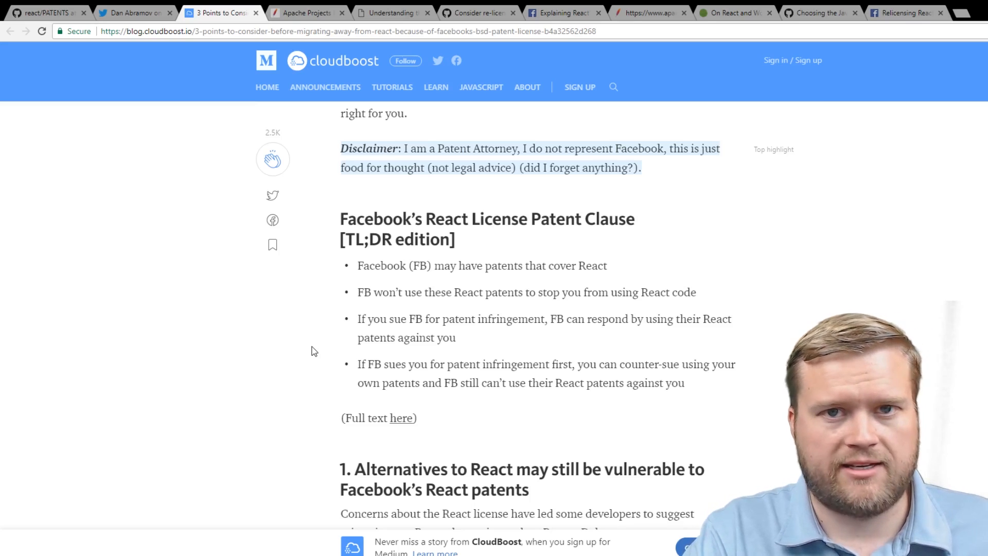
{"action": "mouse_move", "coordinate": [318, 294]}
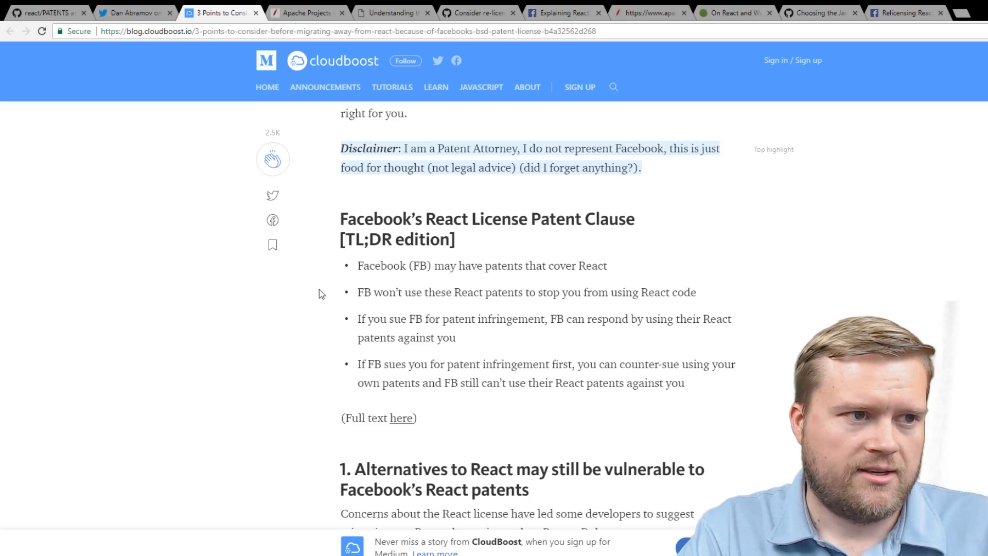
{"action": "scroll", "scroll_direction": "up", "scroll_amount": 3}
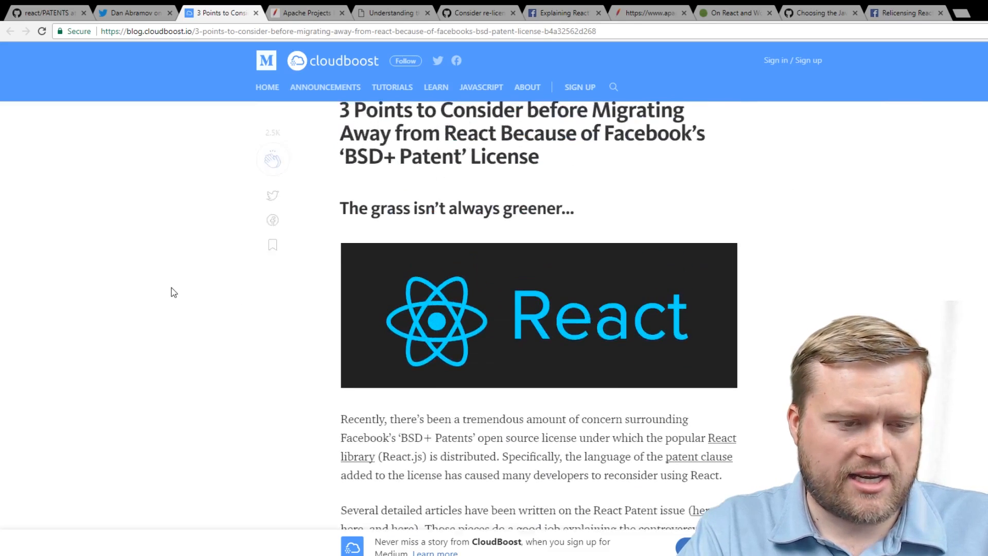
{"action": "scroll", "scroll_direction": "down", "scroll_amount": 3}
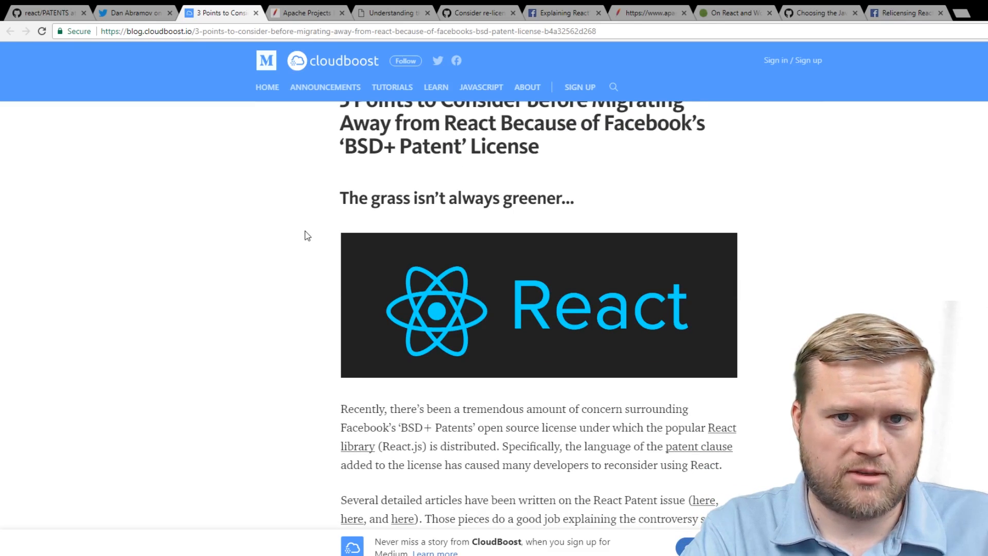
{"action": "mouse_move", "coordinate": [335, 189]}
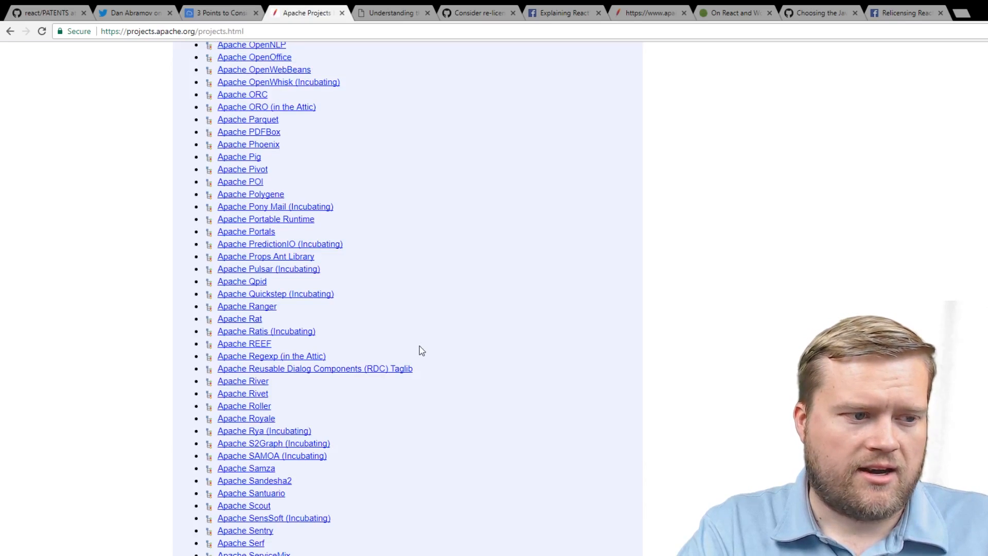
{"action": "scroll", "scroll_direction": "up", "scroll_amount": 3}
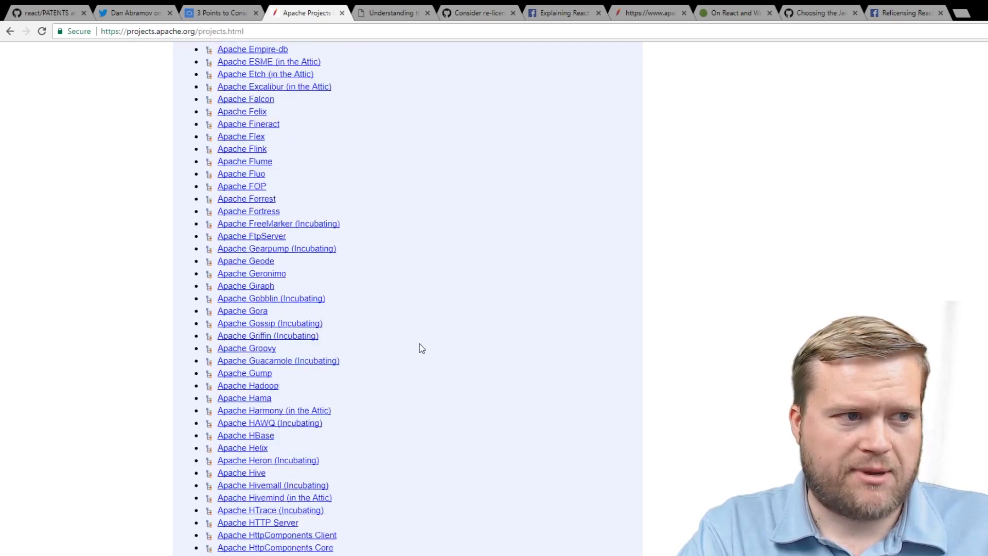
{"action": "scroll", "scroll_direction": "up", "scroll_amount": 3}
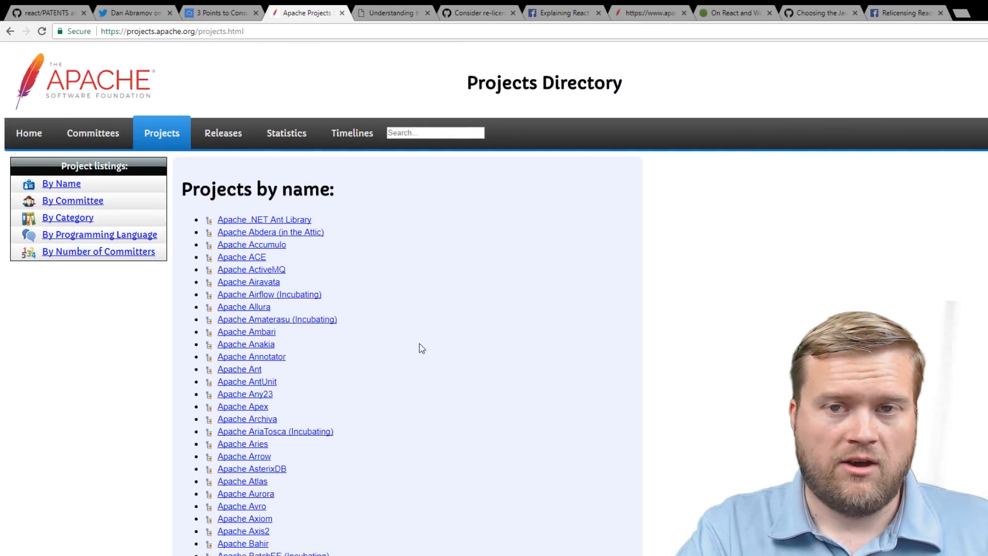
{"action": "mouse_move", "coordinate": [432, 309]}
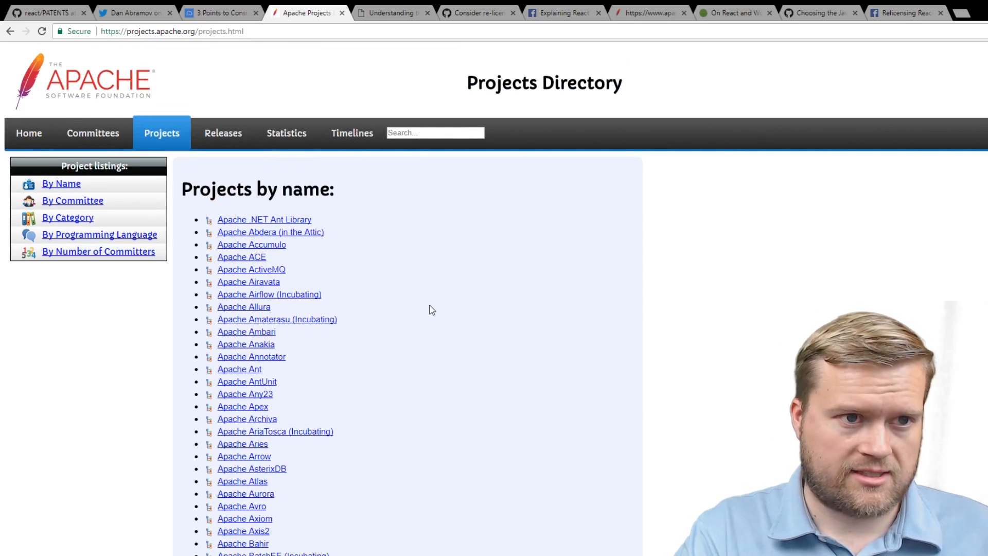
Open the writing.jan.io Facebook vs ASF post and scroll to its 'What happened?' timeline.
{"action": "left_click", "coordinate": [390, 12]}
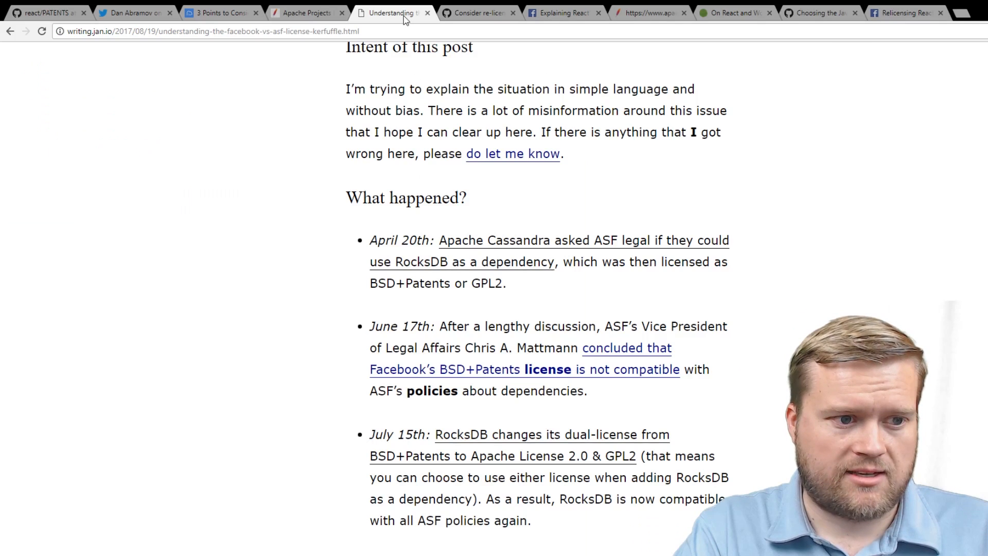
{"action": "scroll", "scroll_direction": "down", "scroll_amount": 3}
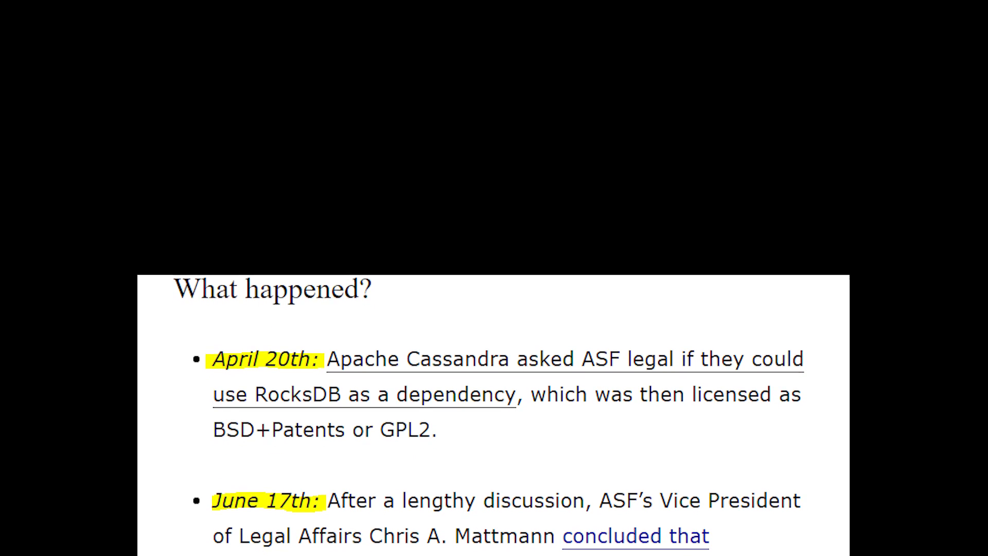
{"action": "scroll", "scroll_direction": "down", "scroll_amount": 3}
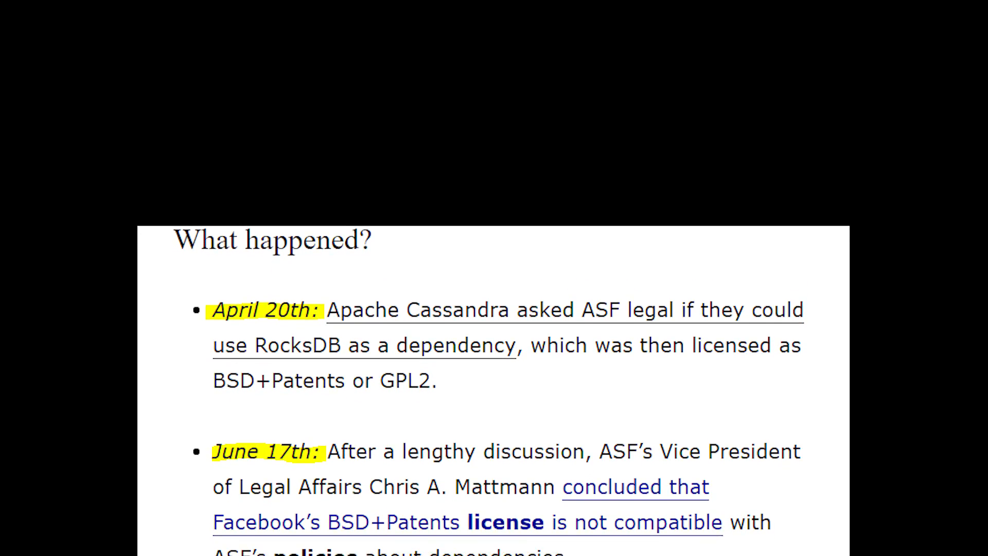
{"action": "scroll", "scroll_direction": "down", "scroll_amount": 3}
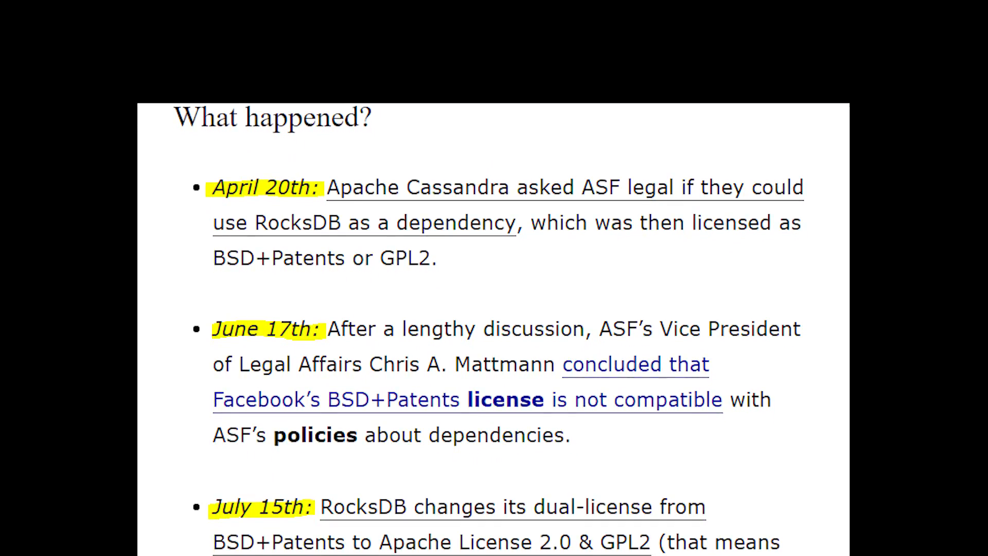
{"action": "scroll", "scroll_direction": "down", "scroll_amount": 3}
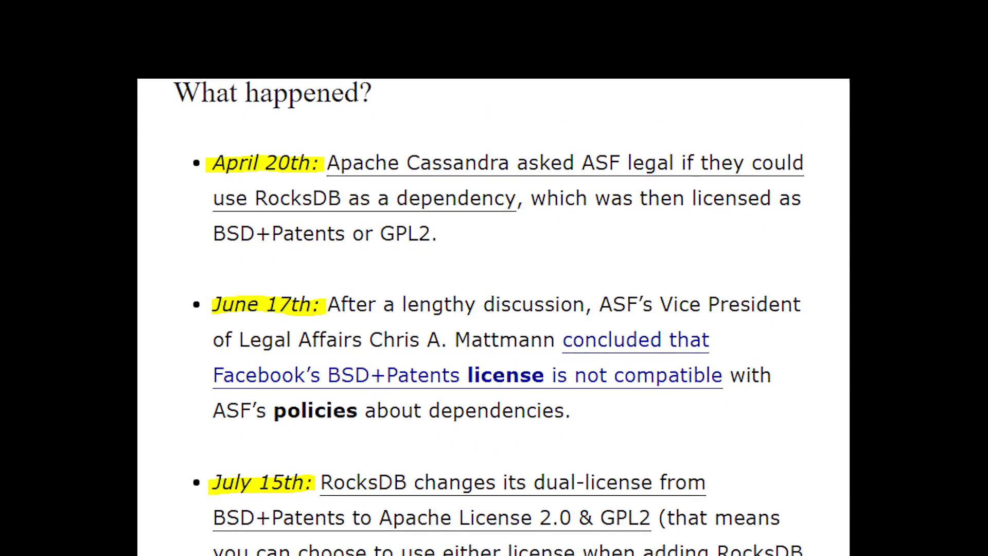
{"action": "scroll", "scroll_direction": "down", "scroll_amount": 3}
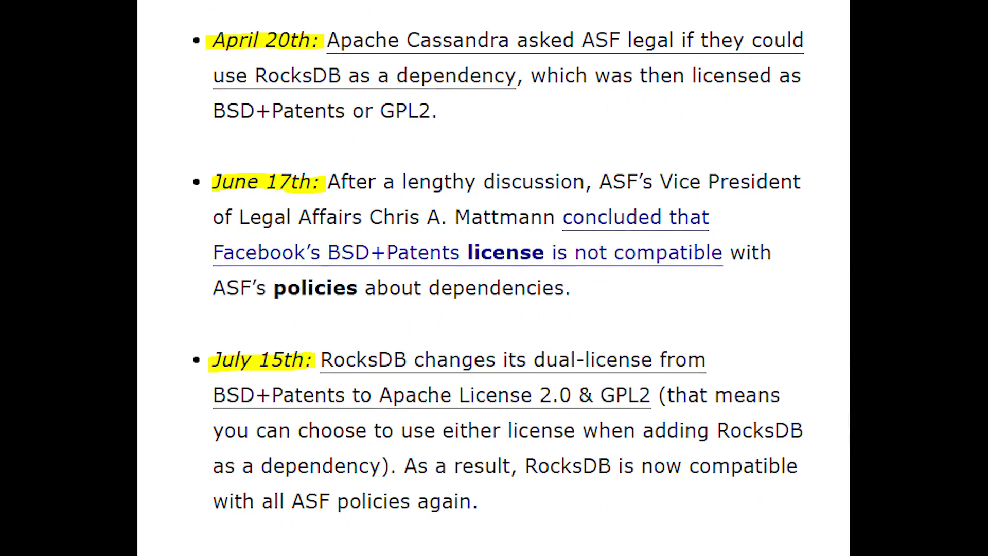
{"action": "scroll", "scroll_direction": "down", "scroll_amount": 3}
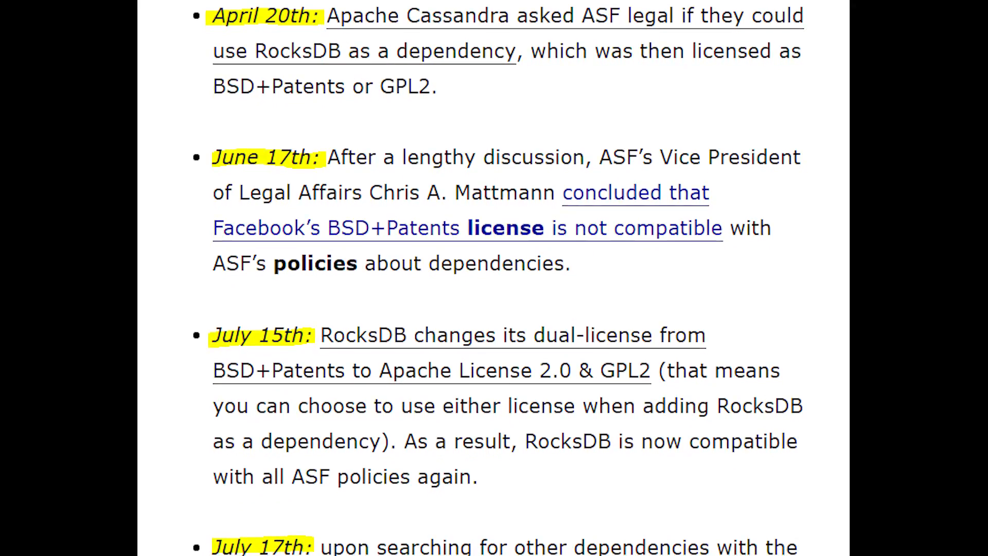
{"action": "scroll", "scroll_direction": "down", "scroll_amount": 3}
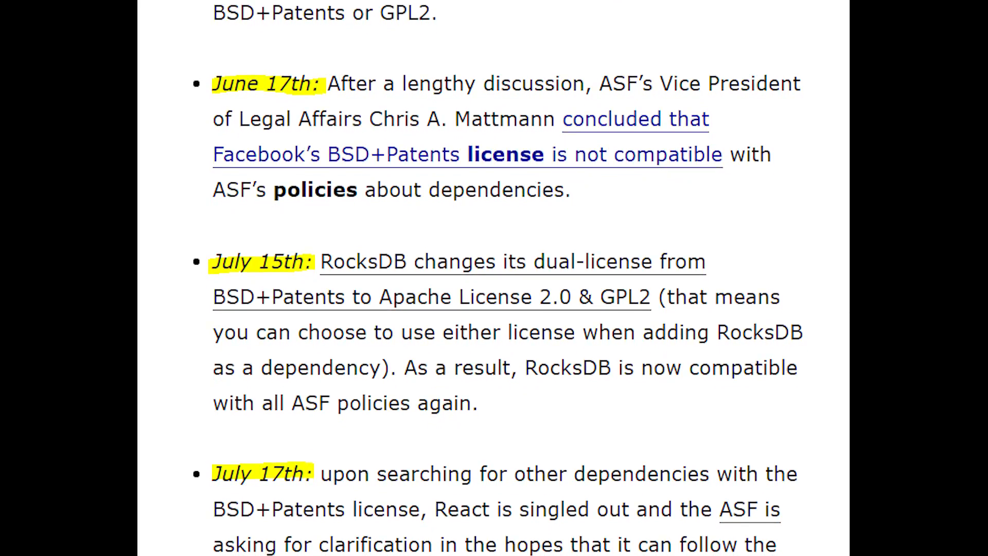
{"action": "scroll", "scroll_direction": "down", "scroll_amount": 3}
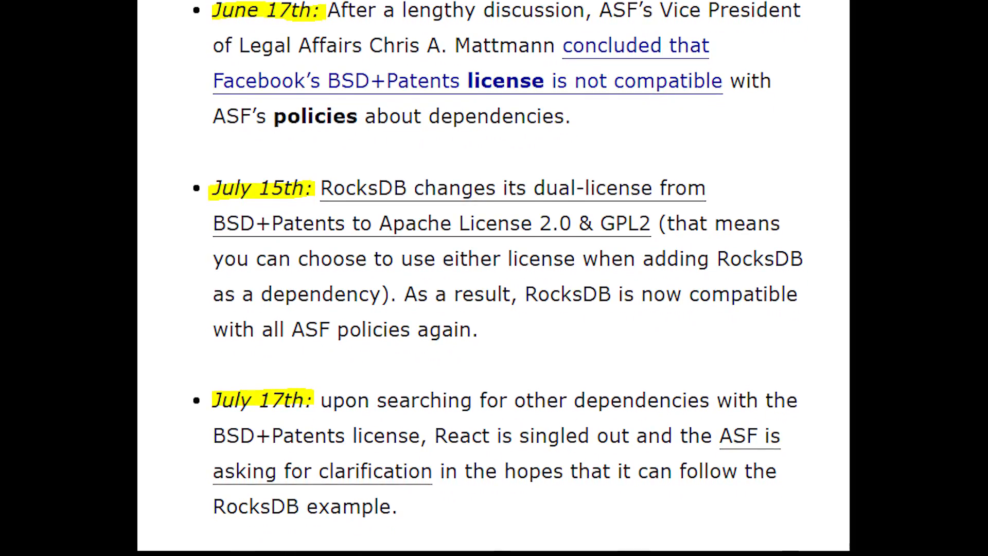
{"action": "scroll", "scroll_direction": "down", "scroll_amount": 3}
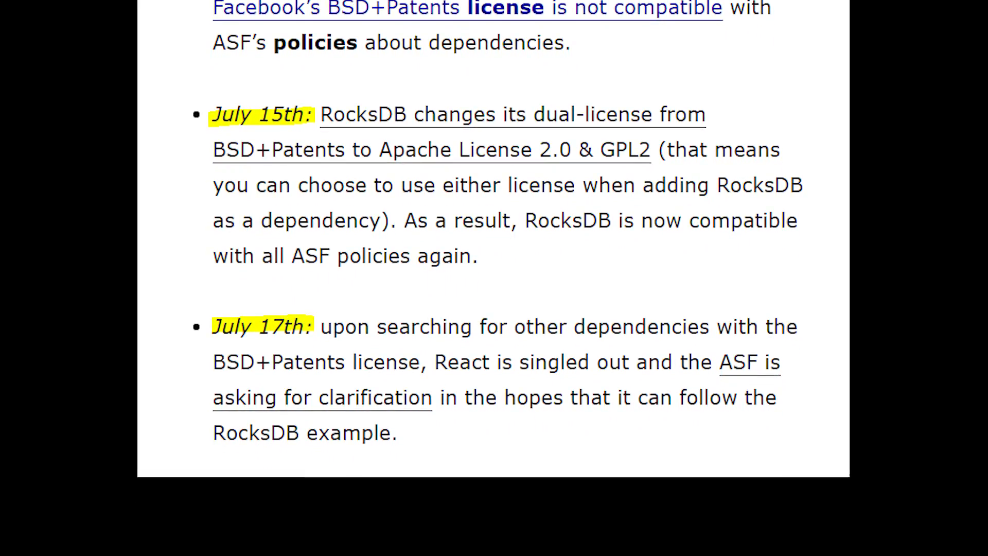
{"action": "scroll", "scroll_direction": "down", "scroll_amount": 3}
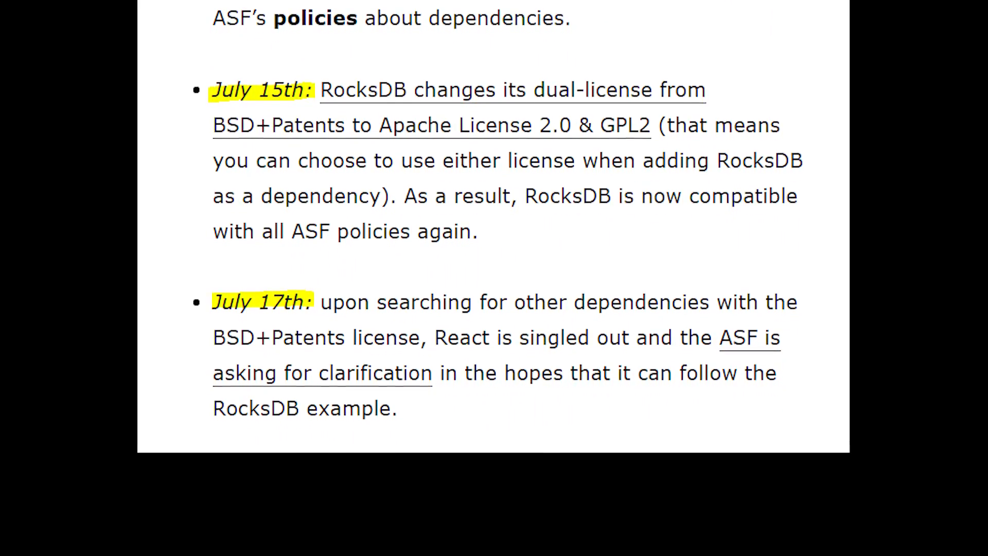
{"action": "scroll", "scroll_direction": "down", "scroll_amount": 3}
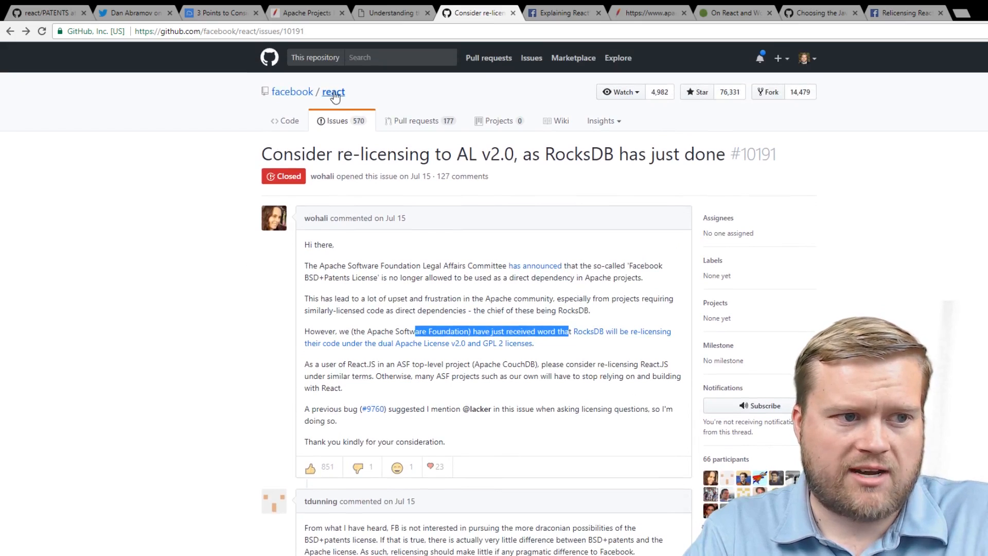
Scroll the React re-licensing issue comments to the later July discussion and Superset committer's remark.
{"action": "scroll", "scroll_direction": "down", "scroll_amount": 3}
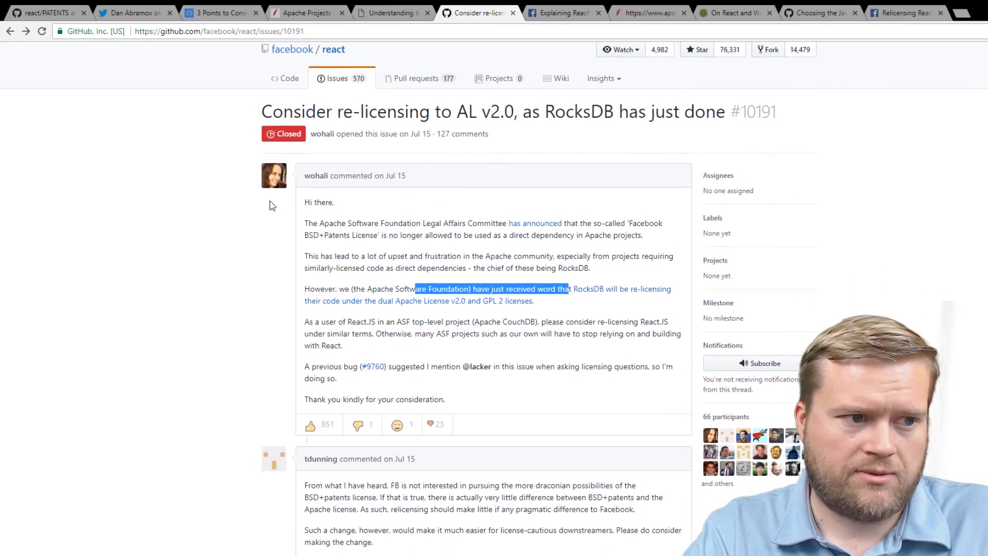
{"action": "mouse_move", "coordinate": [245, 210]}
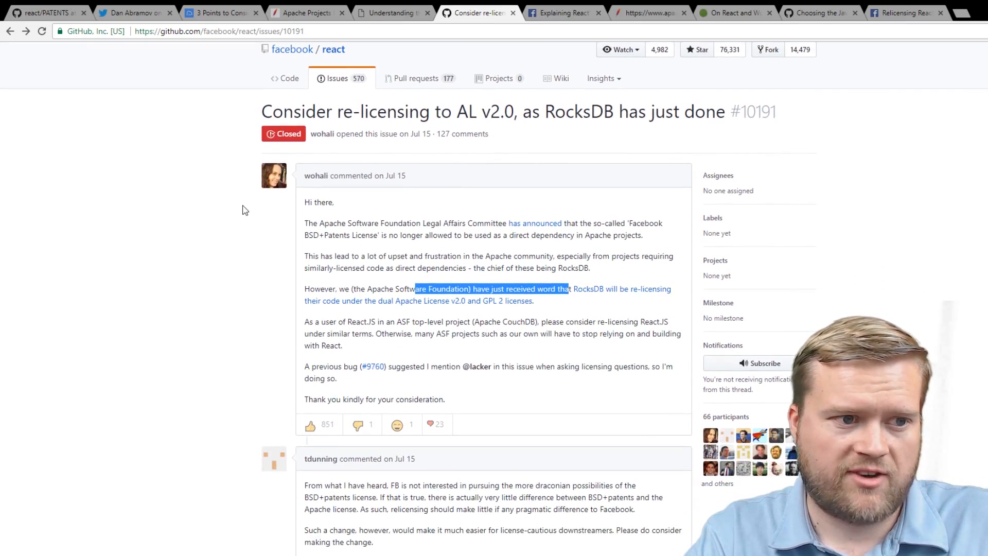
{"action": "scroll", "scroll_direction": "down", "scroll_amount": 3}
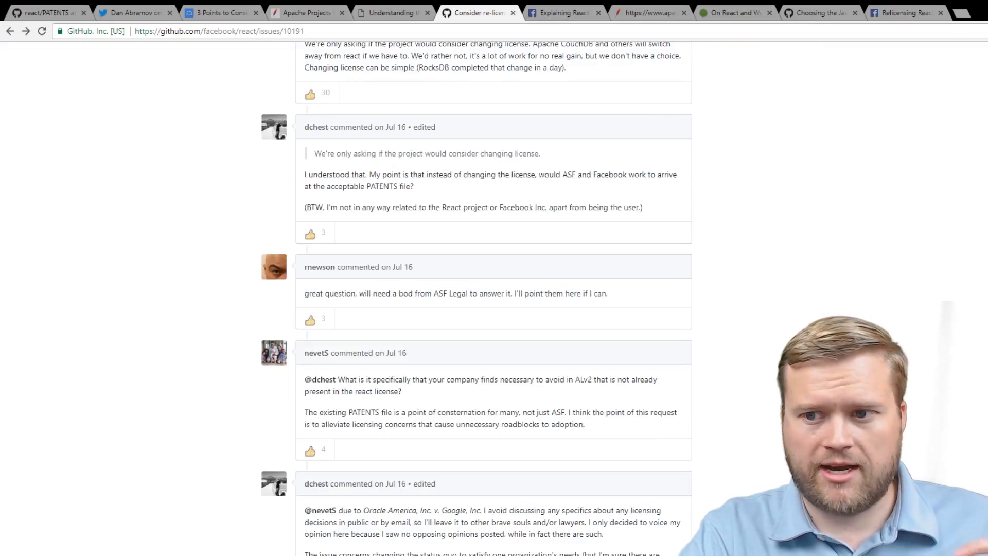
{"action": "scroll", "scroll_direction": "down", "scroll_amount": 3}
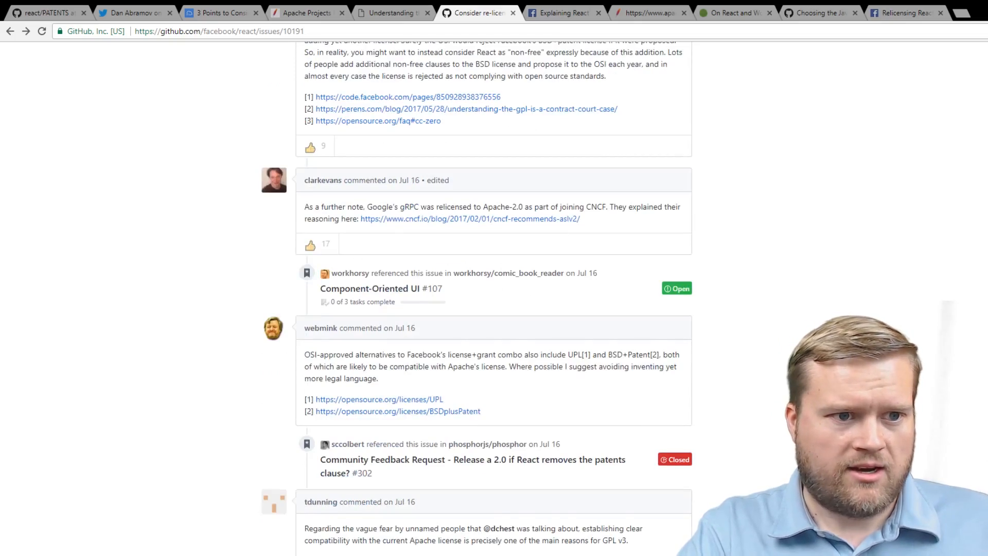
{"action": "scroll", "scroll_direction": "down", "scroll_amount": 3}
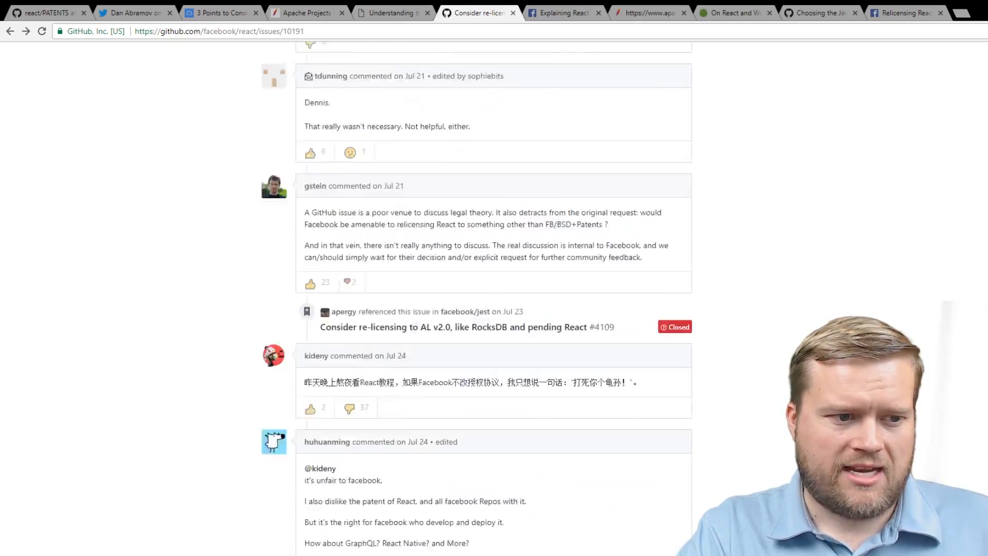
{"action": "scroll", "scroll_direction": "down", "scroll_amount": 3}
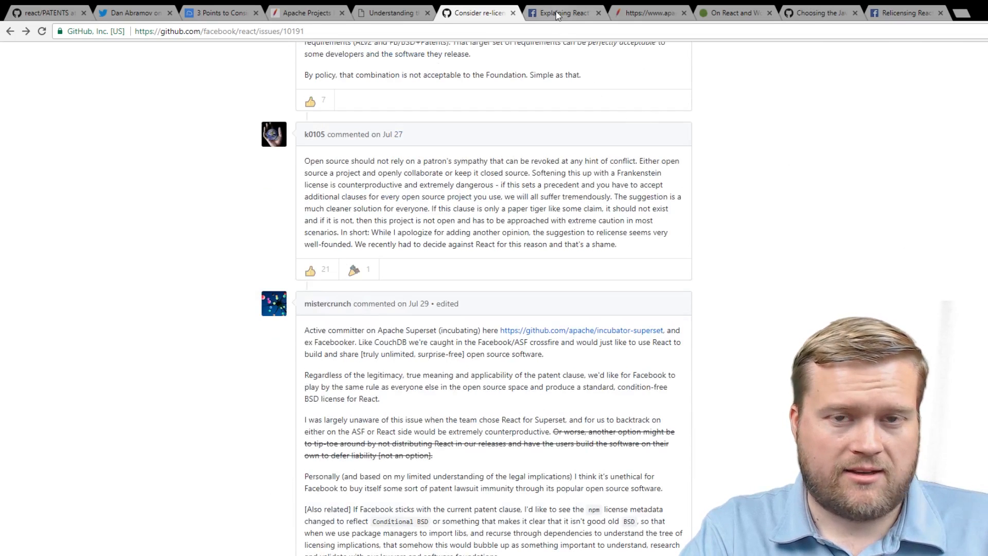
Read Facebook's 'Explaining React's license' post, revisit the relicensing issue, then open Mullenweg's post.
{"action": "left_click", "coordinate": [561, 12]}
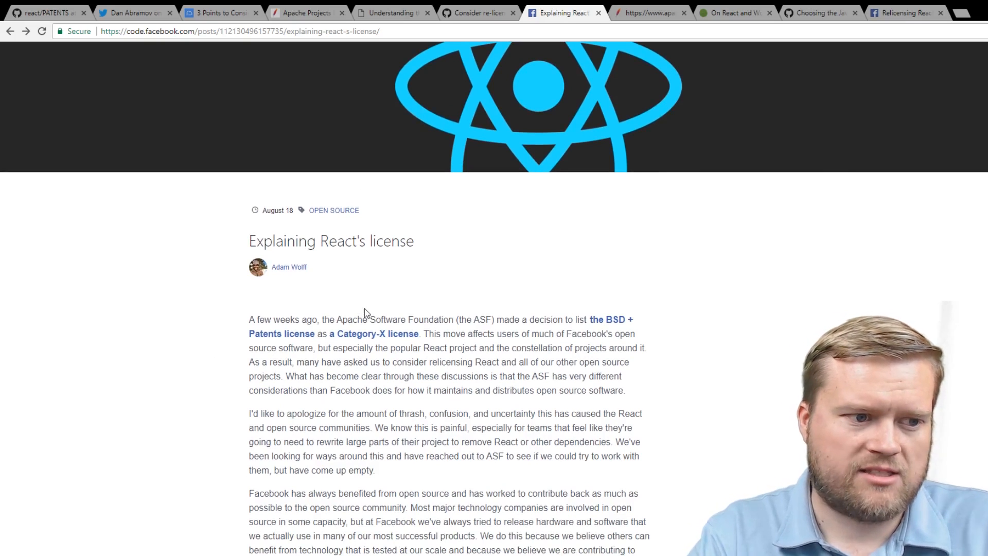
{"action": "mouse_move", "coordinate": [523, 108]}
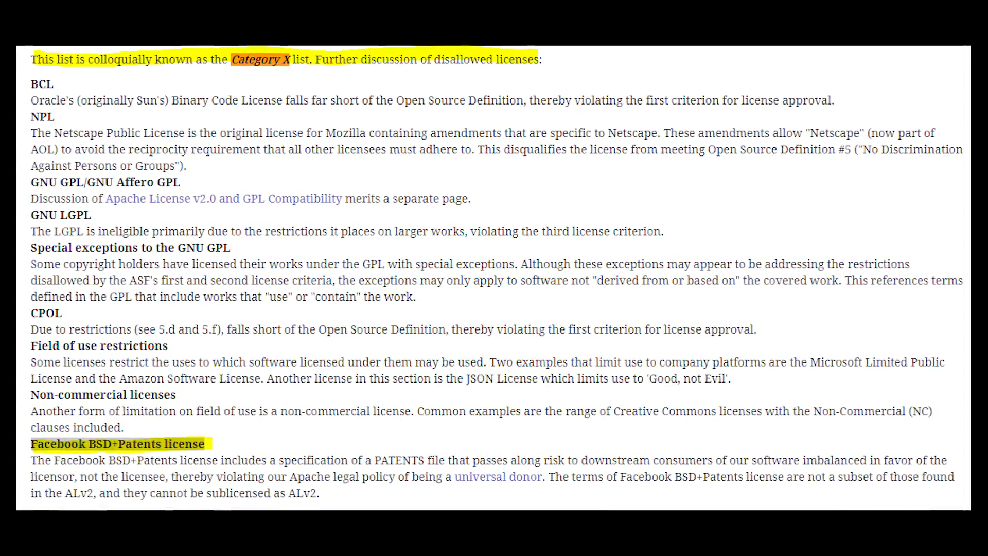
{"action": "left_click", "coordinate": [561, 13]}
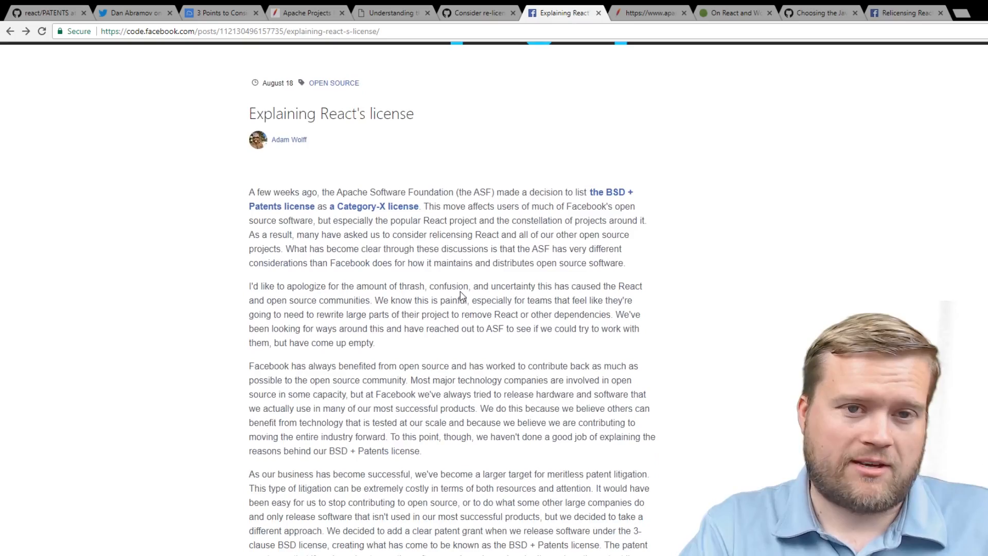
{"action": "scroll", "scroll_direction": "down", "scroll_amount": 3}
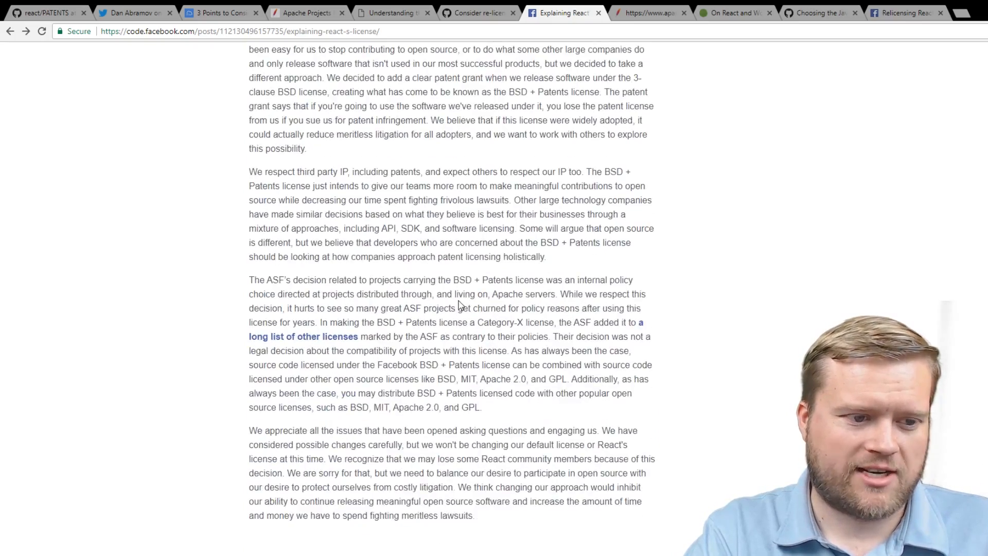
{"action": "scroll", "scroll_direction": "up", "scroll_amount": 3}
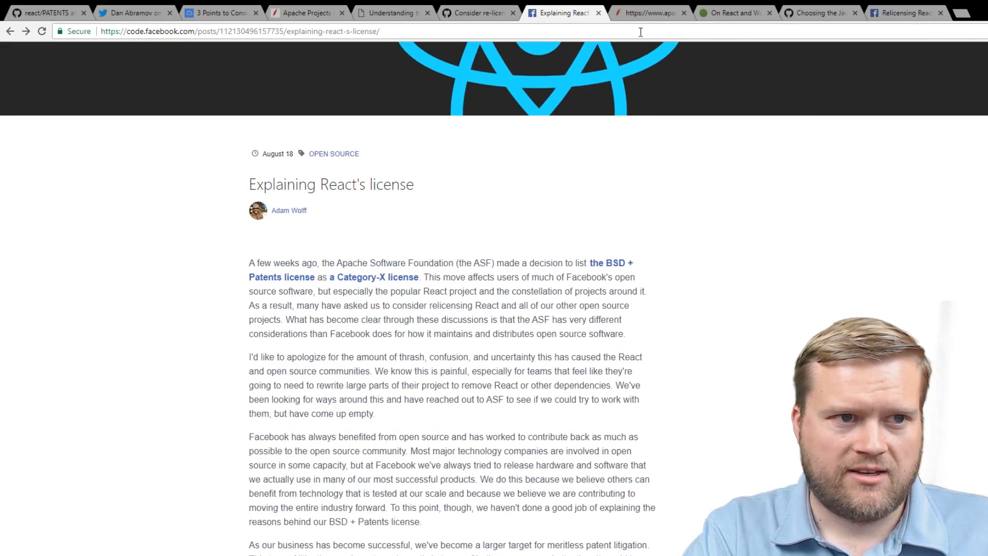
{"action": "left_click", "coordinate": [477, 12]}
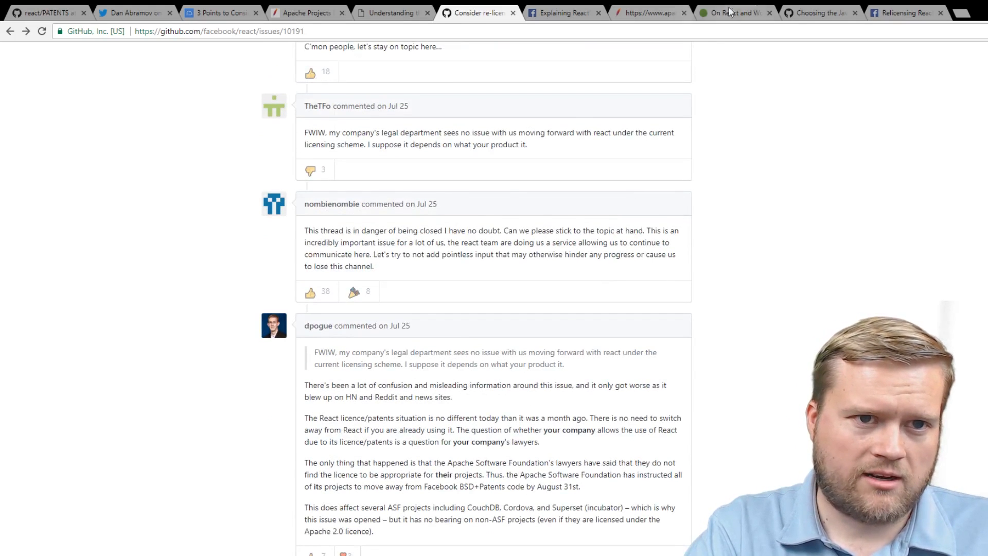
{"action": "left_click", "coordinate": [733, 13]}
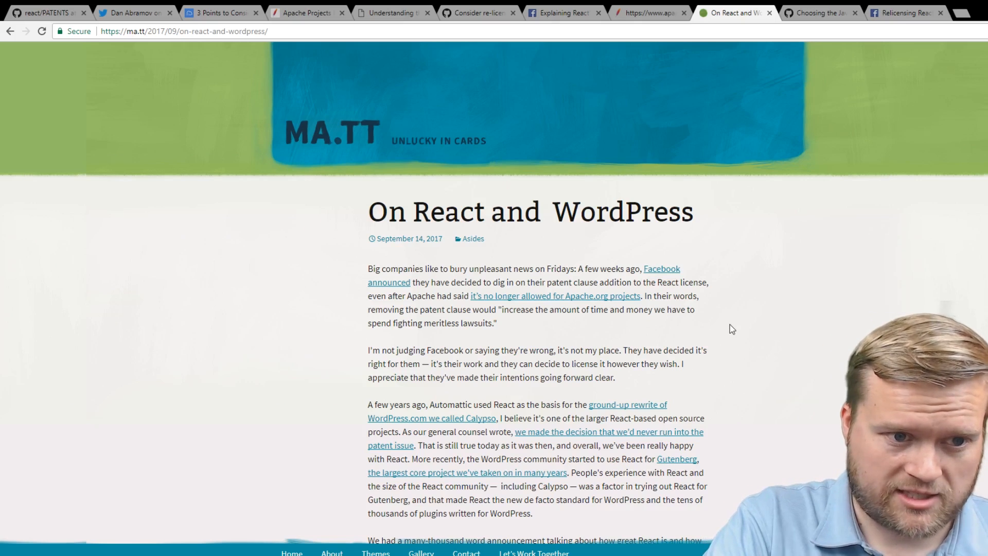
Scroll to Mullenweg's Gutenberg rewrite announcement, then open the 'Choosing the JavaScript Framework for Gutenberg' issue.
{"action": "scroll", "scroll_direction": "down", "scroll_amount": 3}
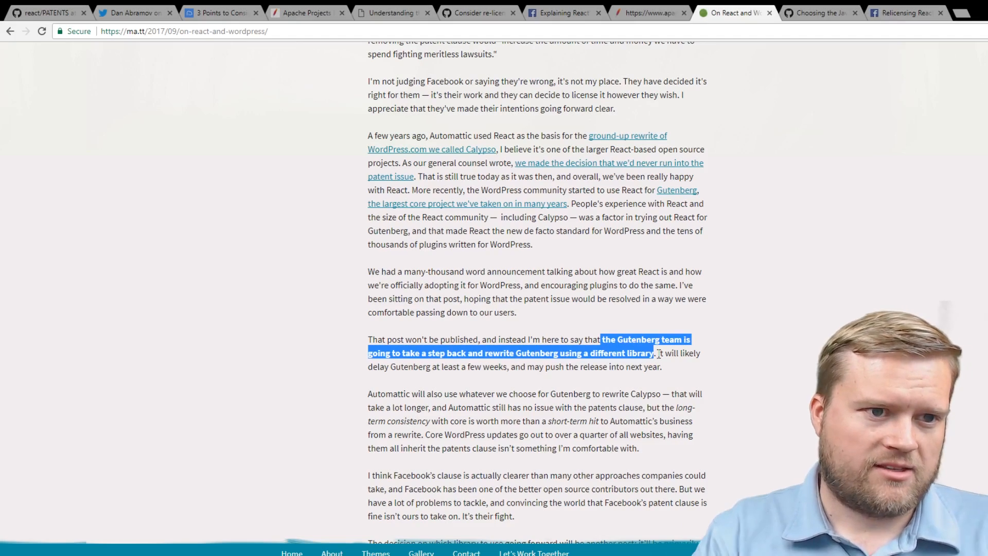
{"action": "mouse_move", "coordinate": [731, 407]}
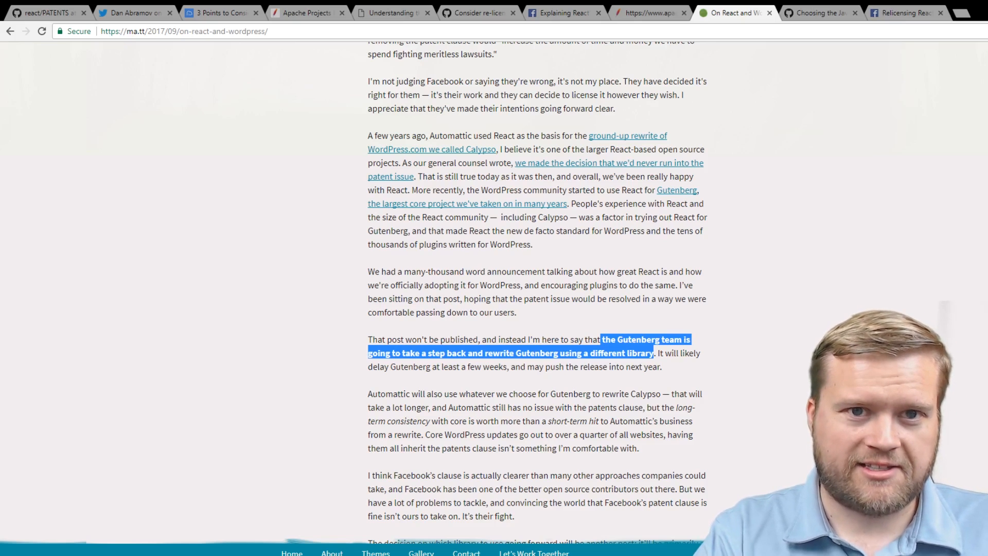
{"action": "left_click", "coordinate": [819, 12]}
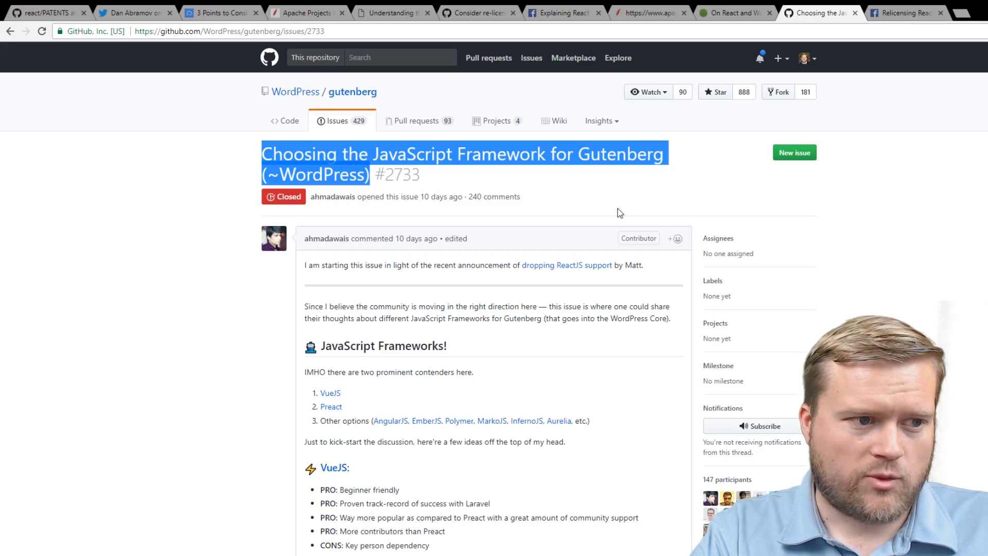
Review the Gutenberg framework thread, then read Facebook's post moving React, Jest, Flow, Immutable.js to MIT.
{"action": "left_click", "coordinate": [184, 246]}
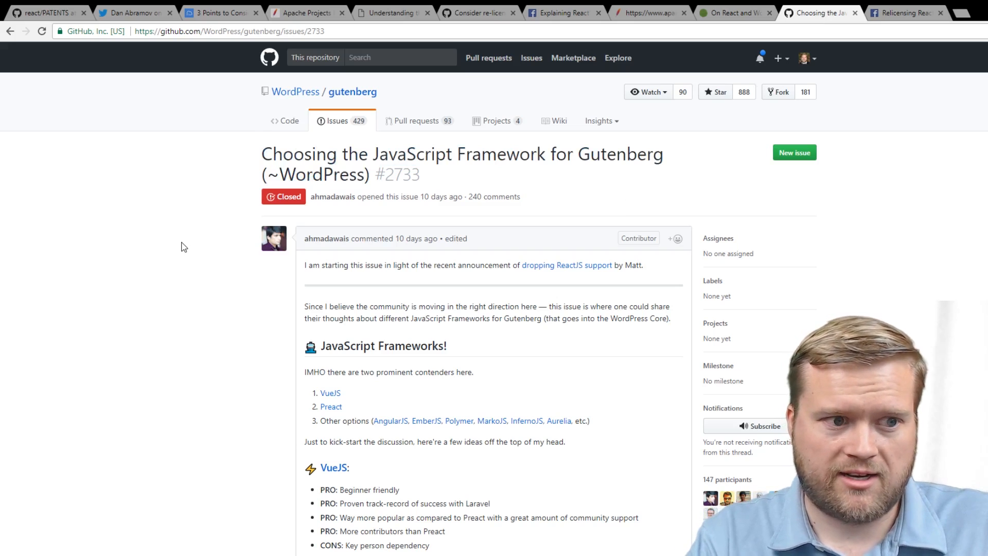
{"action": "scroll", "scroll_direction": "down", "scroll_amount": 3}
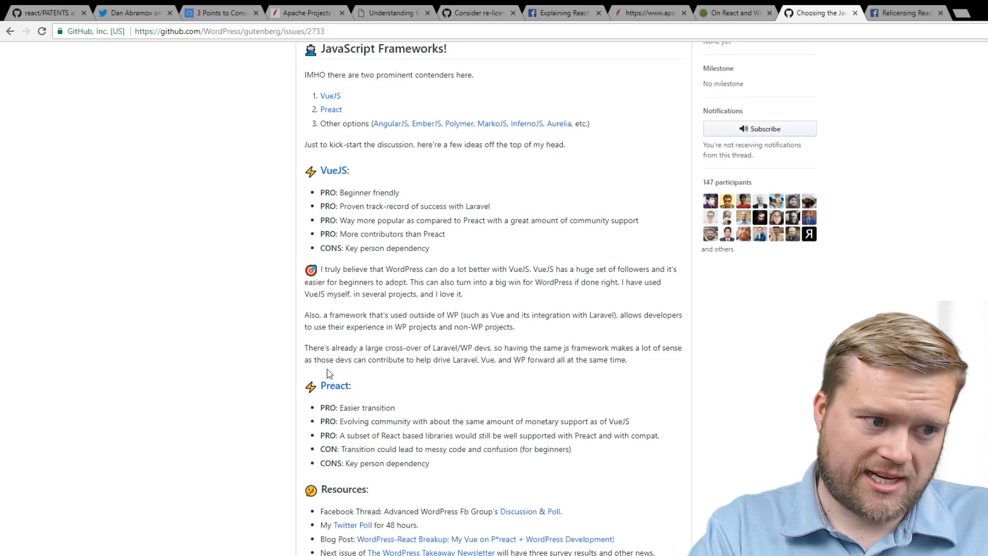
{"action": "scroll", "scroll_direction": "down", "scroll_amount": 3}
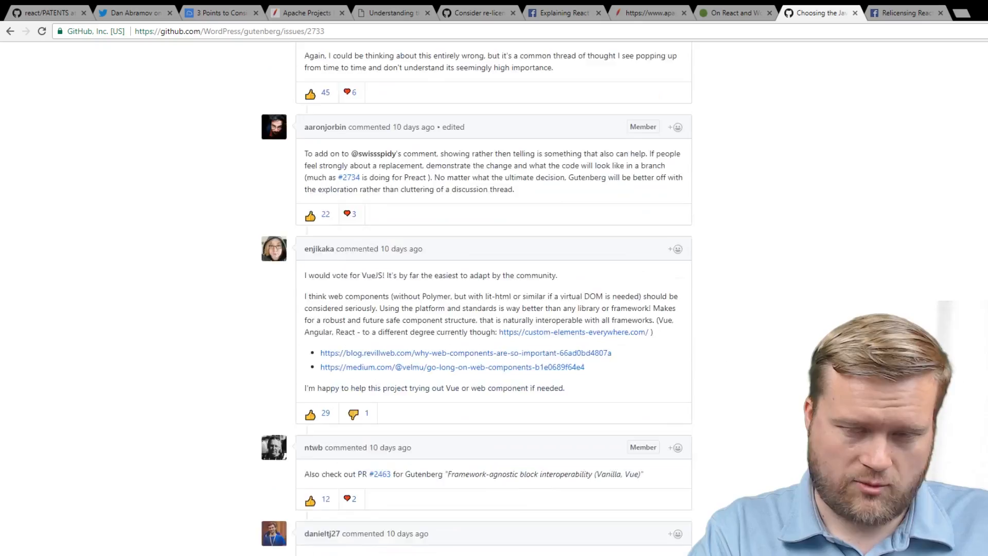
{"action": "scroll", "scroll_direction": "down", "scroll_amount": 3}
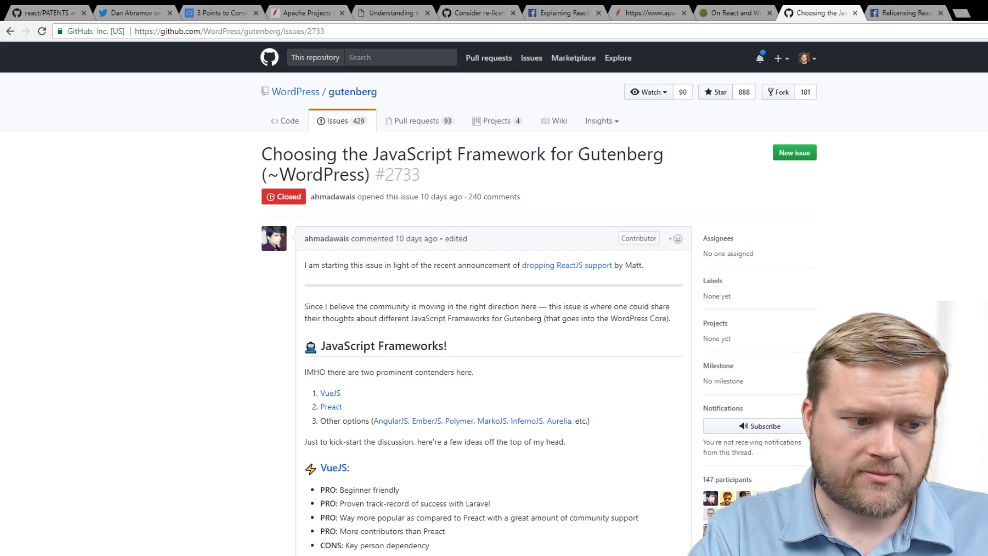
{"action": "mouse_move", "coordinate": [898, 174]}
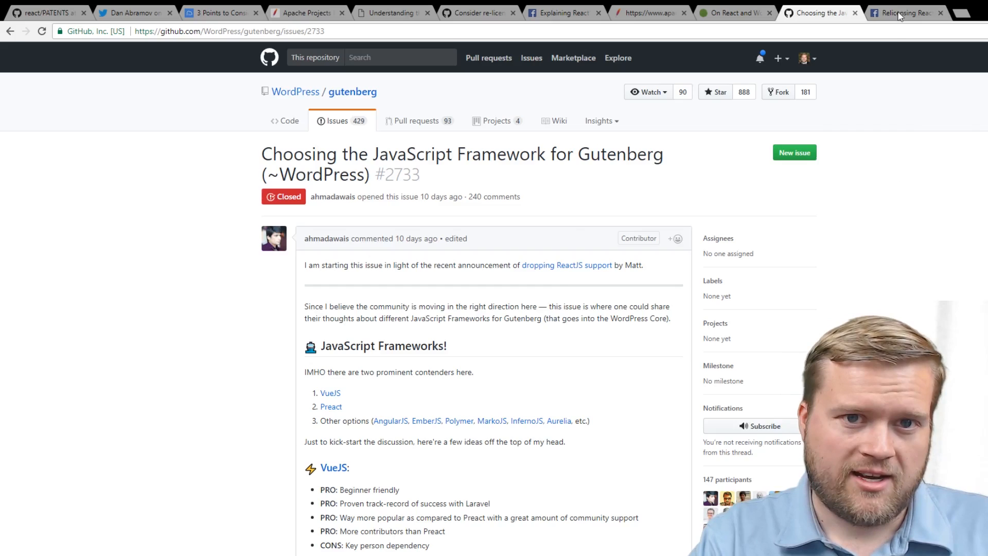
{"action": "left_click", "coordinate": [905, 12]}
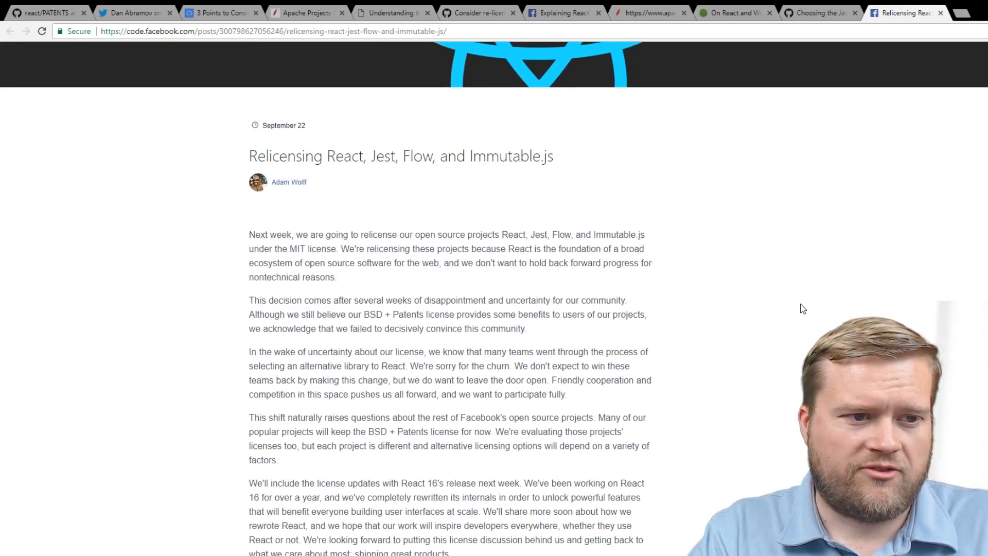
{"action": "scroll", "scroll_direction": "down", "scroll_amount": 3}
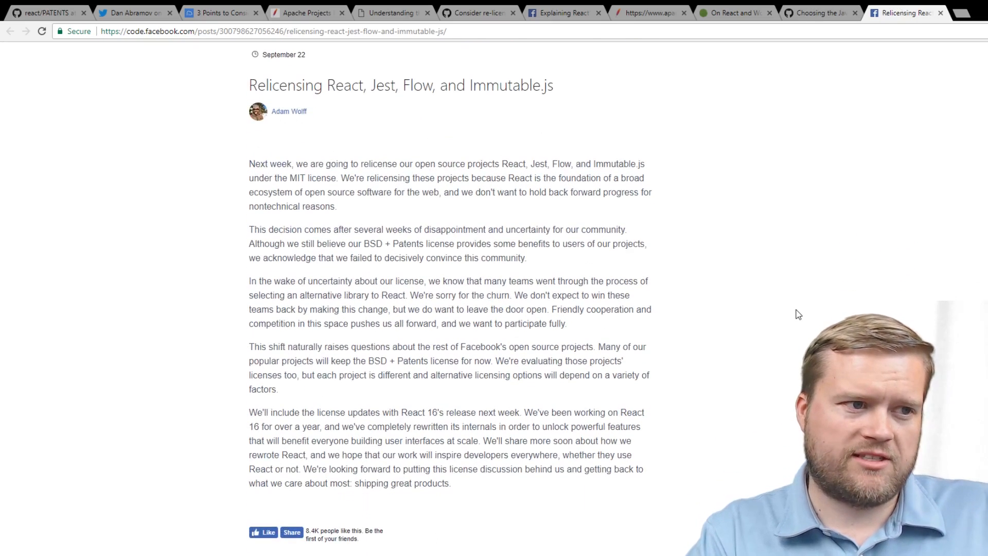